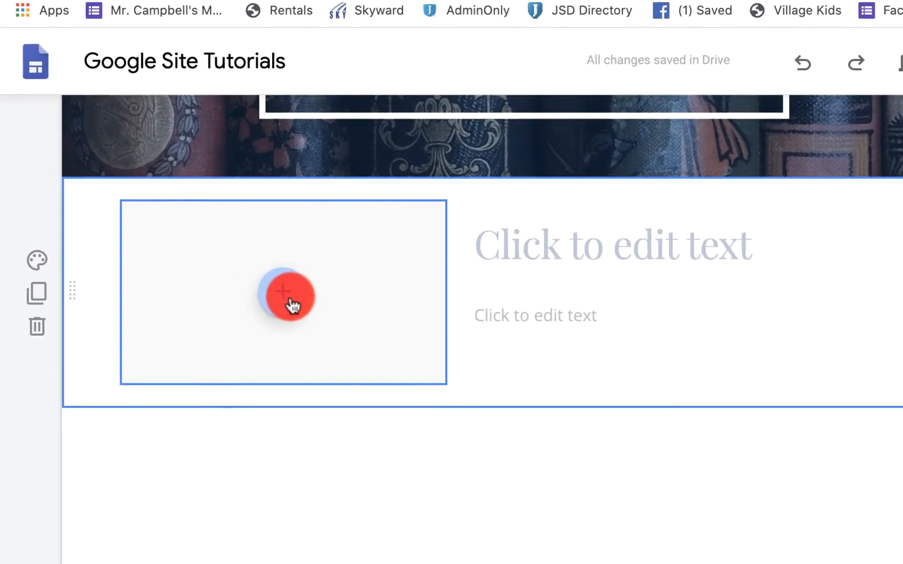
# Step: Bring up the image-adding choices on the empty placeholder beside the text
pyautogui.click(287, 293)
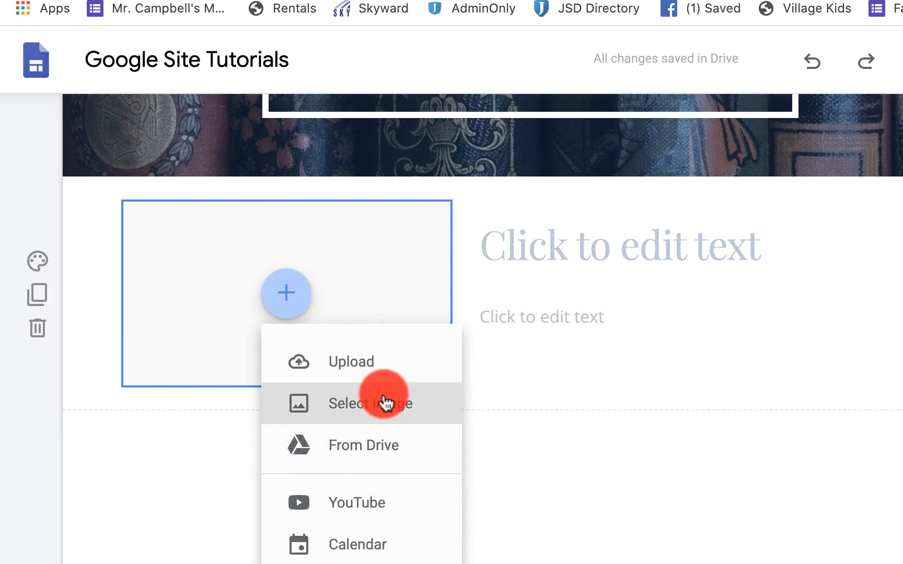
pyautogui.moveTo(404, 451)
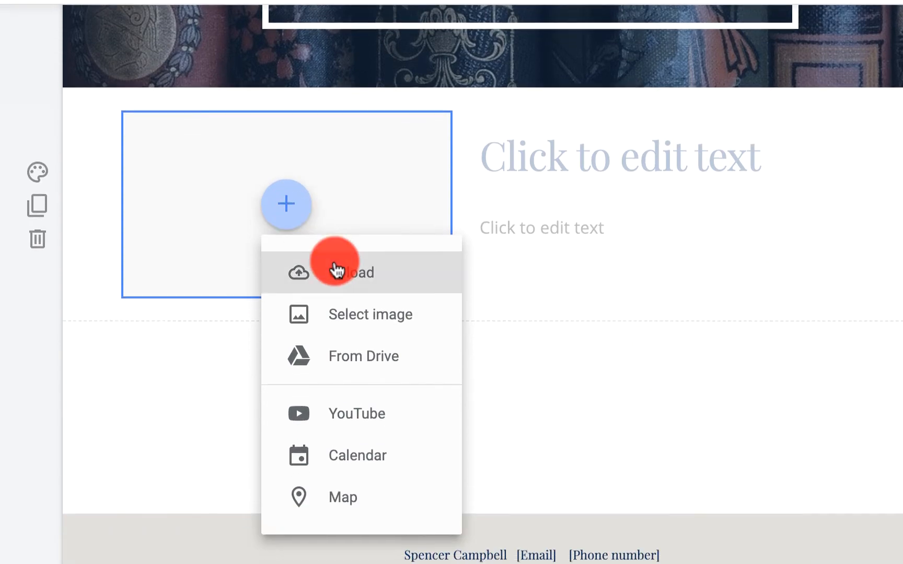
# Step: Upload the Google Chat graphic (Basset Slides (16).jpg) from today's Downloads into the placeholder
pyautogui.click(337, 272)
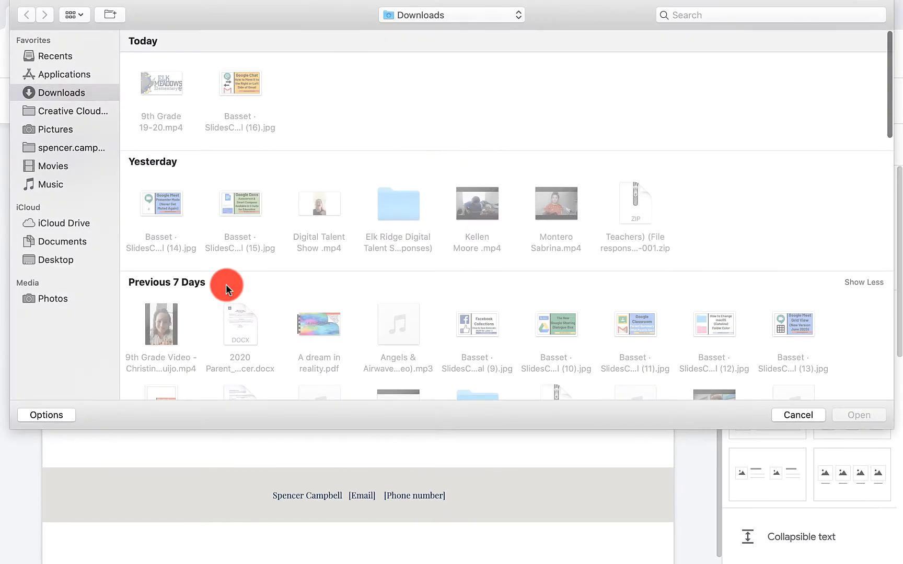
pyautogui.moveTo(579, 257)
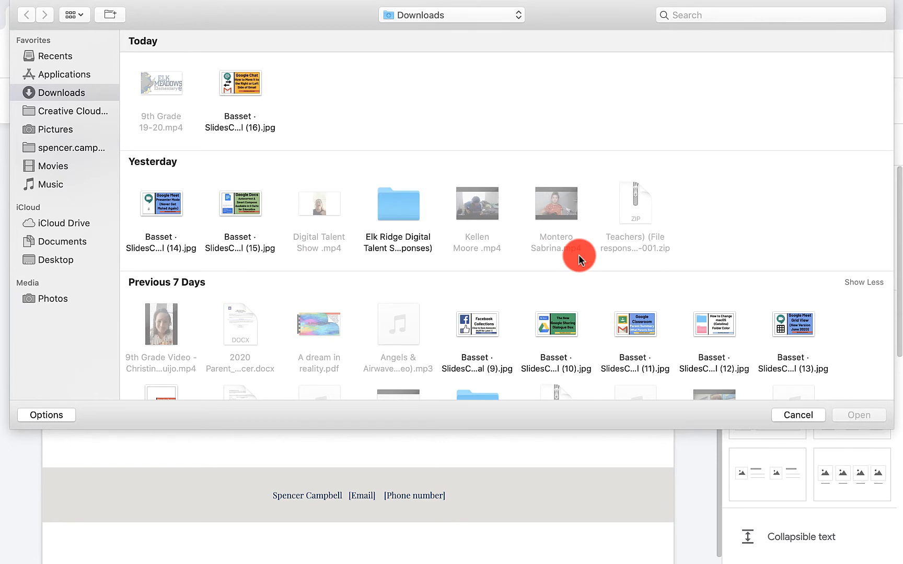
pyautogui.moveTo(92, 223)
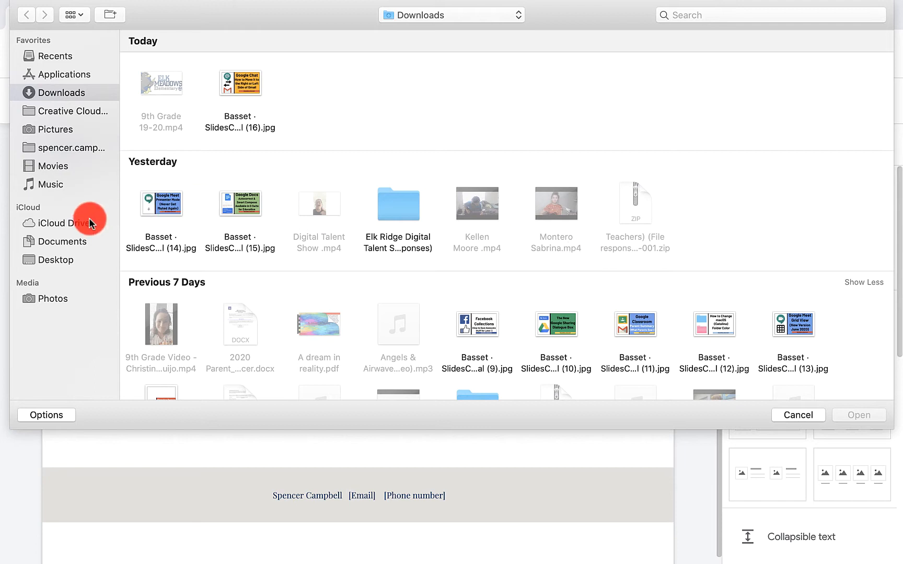
pyautogui.moveTo(77, 248)
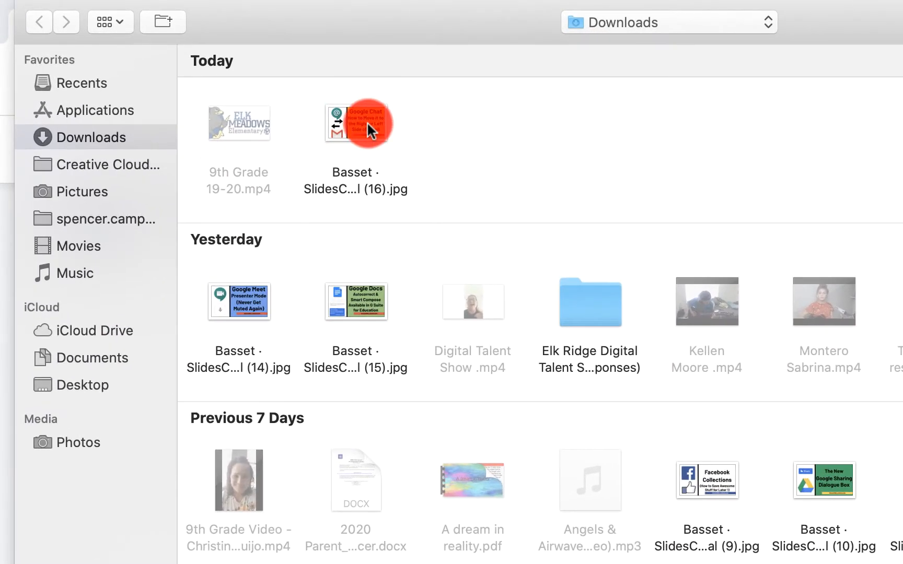
pyautogui.click(357, 123)
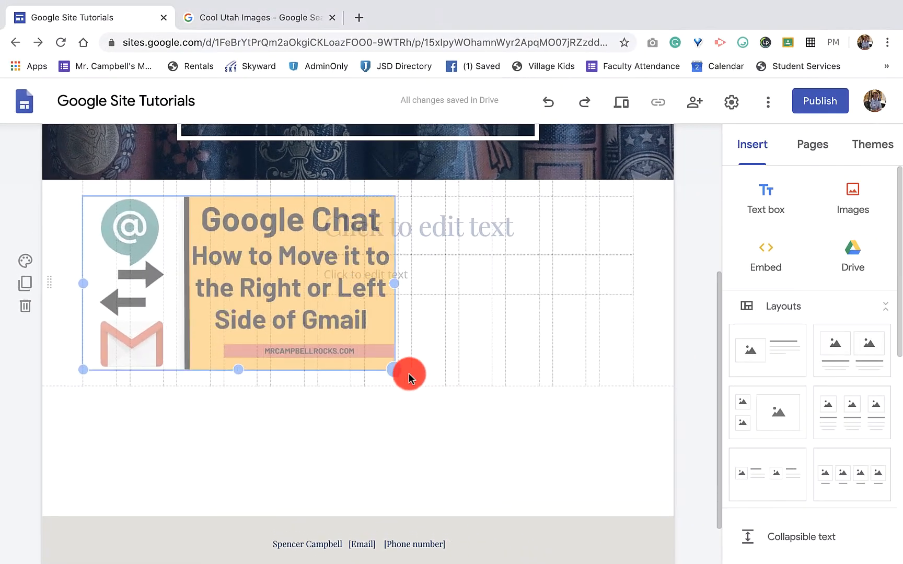
# Step: Enlarge the Google Chat image in stages so it fills more width beside the text
pyautogui.moveTo(410, 372); pyautogui.dragTo(396, 382)
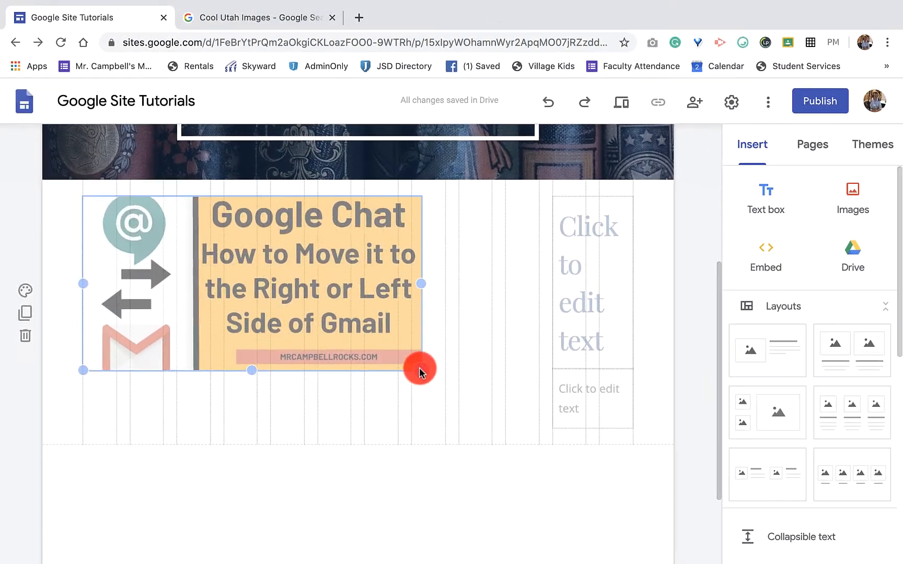
pyautogui.moveTo(422, 370); pyautogui.dragTo(443, 417)
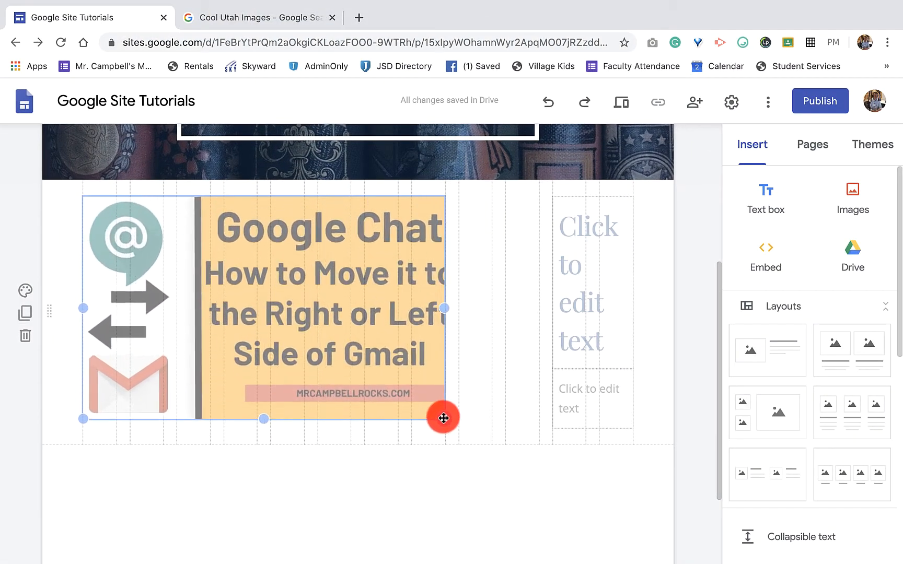
pyautogui.moveTo(443, 417); pyautogui.dragTo(495, 427)
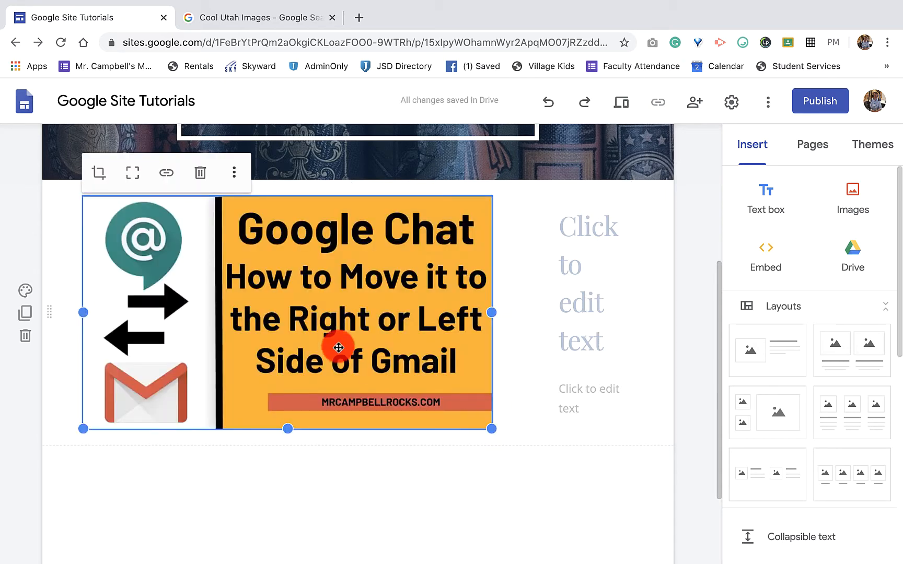
pyautogui.moveTo(255, 278)
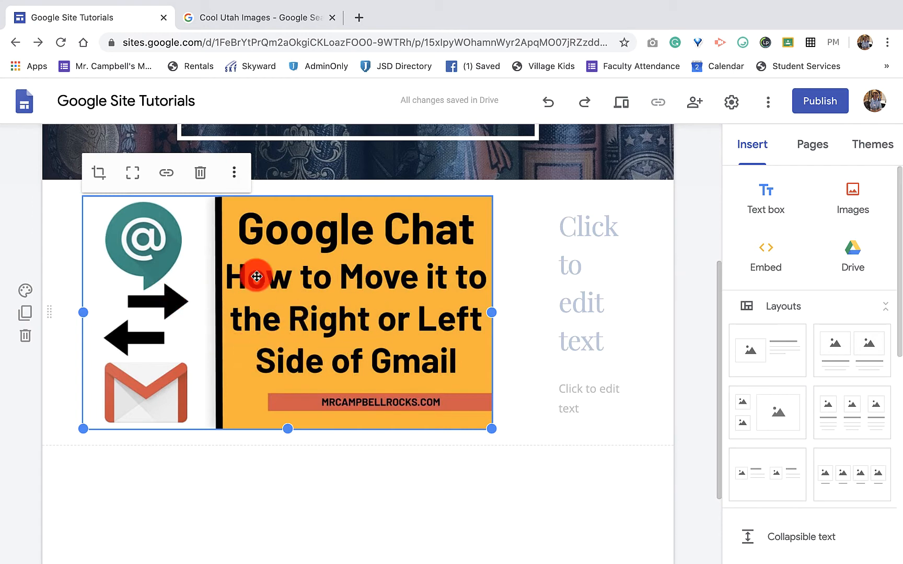
pyautogui.moveTo(99, 172)
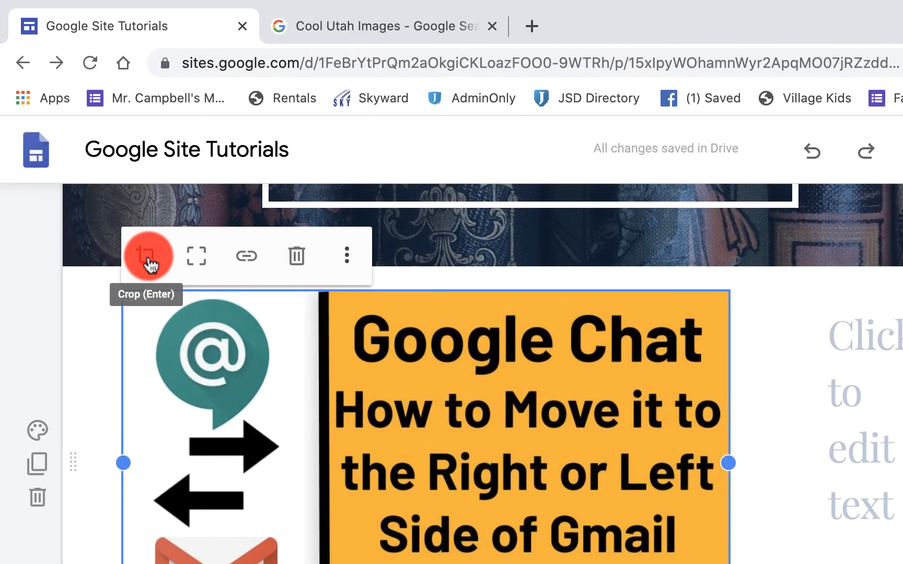
pyautogui.click(148, 256)
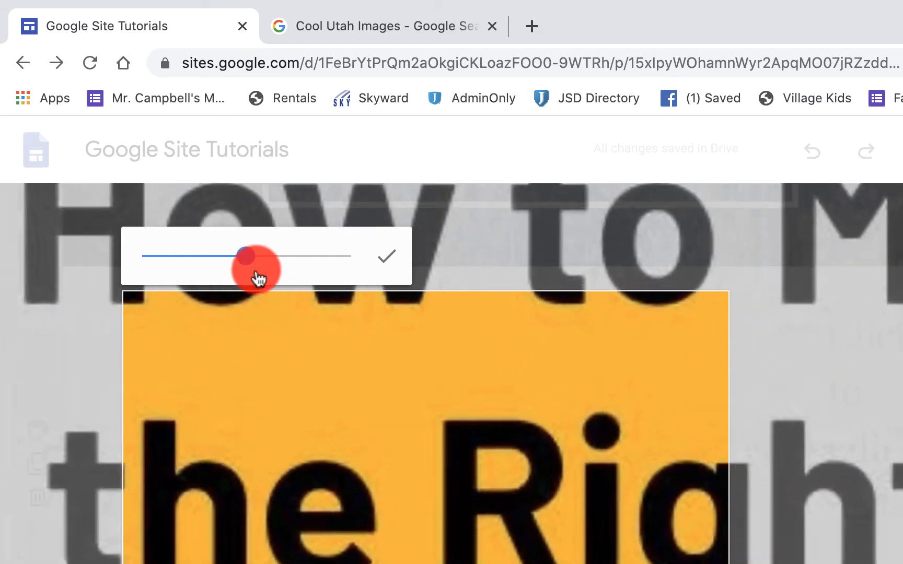
pyautogui.moveTo(245, 256); pyautogui.dragTo(220, 256)
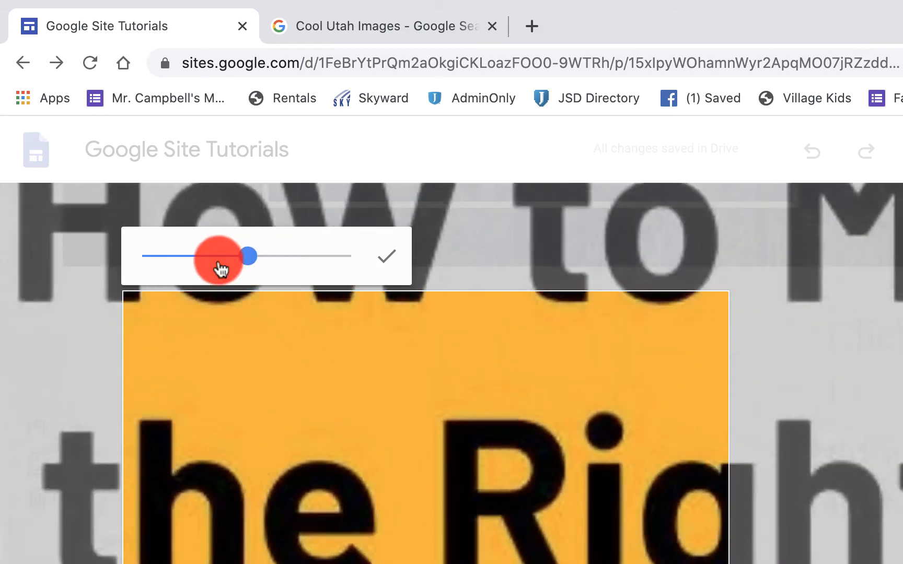
pyautogui.moveTo(247, 256); pyautogui.dragTo(139, 256)
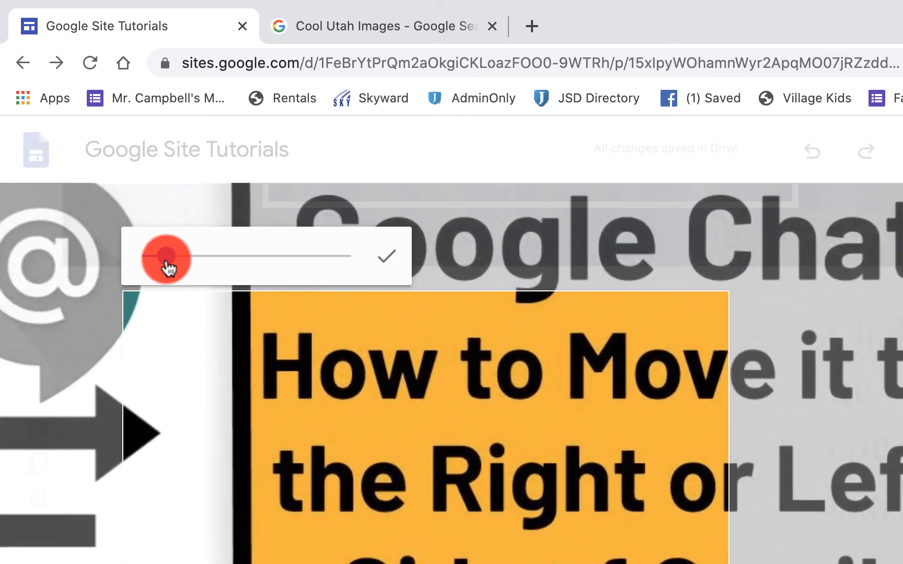
pyautogui.moveTo(161, 255); pyautogui.dragTo(196, 255)
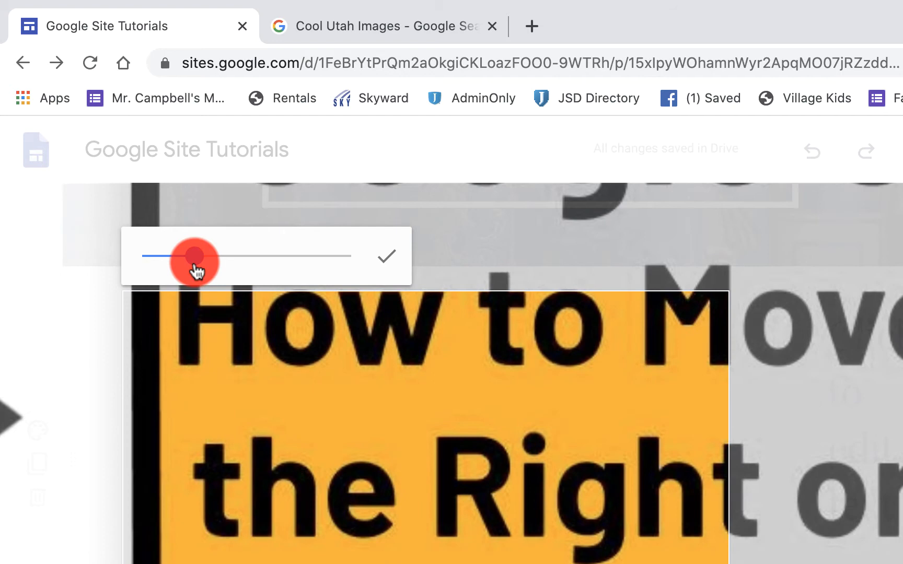
pyautogui.moveTo(195, 254); pyautogui.dragTo(125, 262)
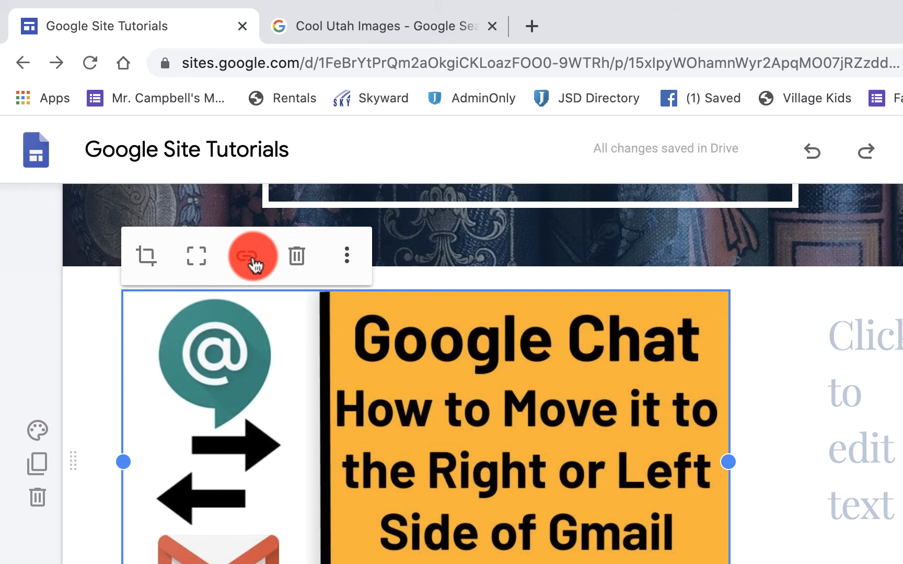
pyautogui.click(246, 256)
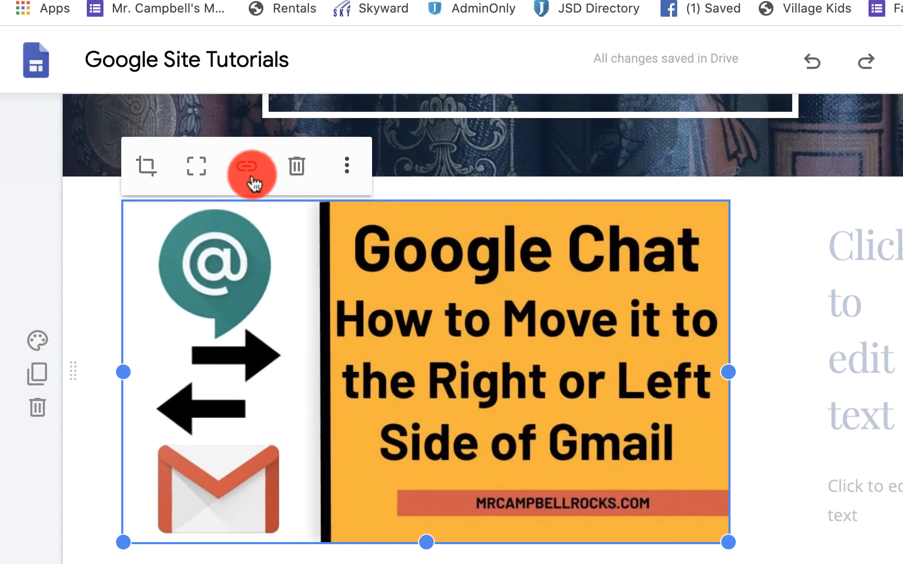
pyautogui.moveTo(297, 166)
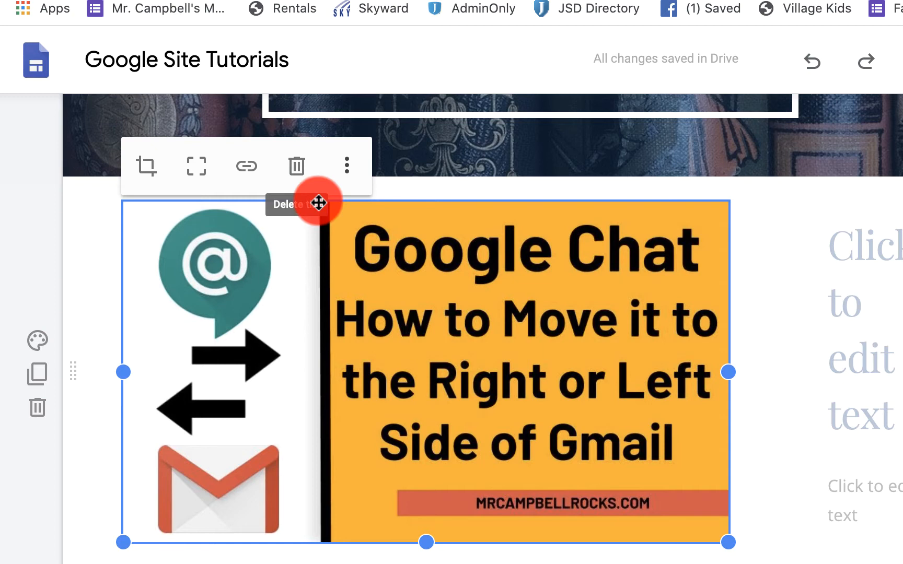
# Step: Choose Add alt text from the Google Chat image's more-options menu
pyautogui.click(346, 166)
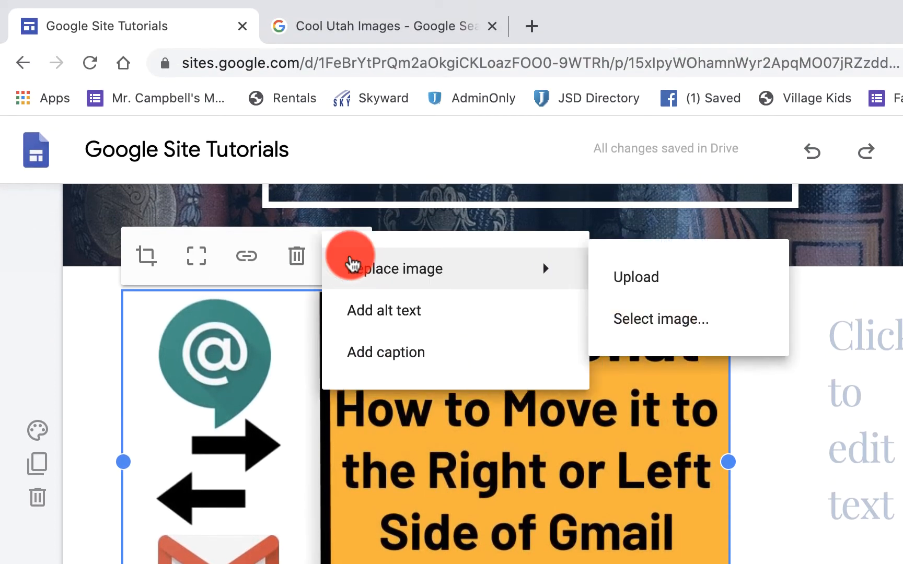
pyautogui.moveTo(339, 279)
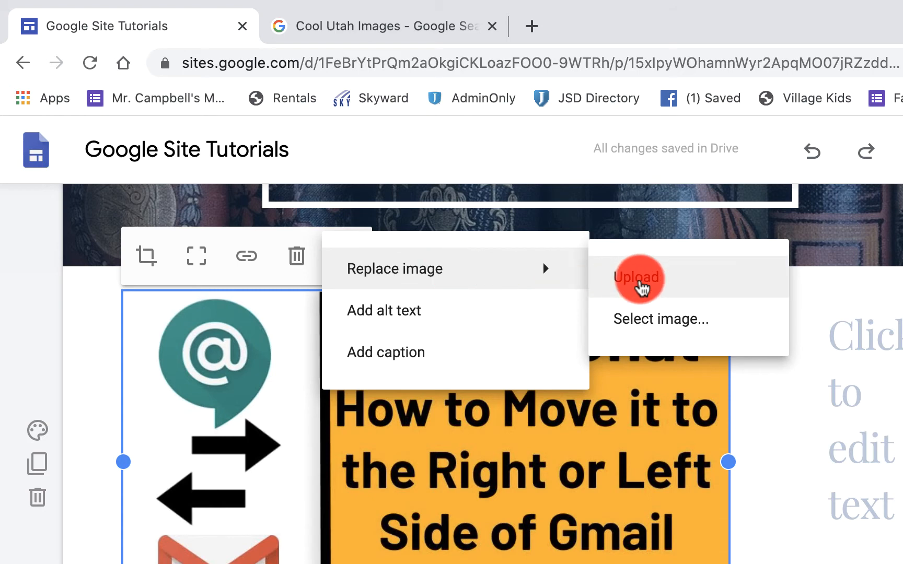
pyautogui.moveTo(669, 319)
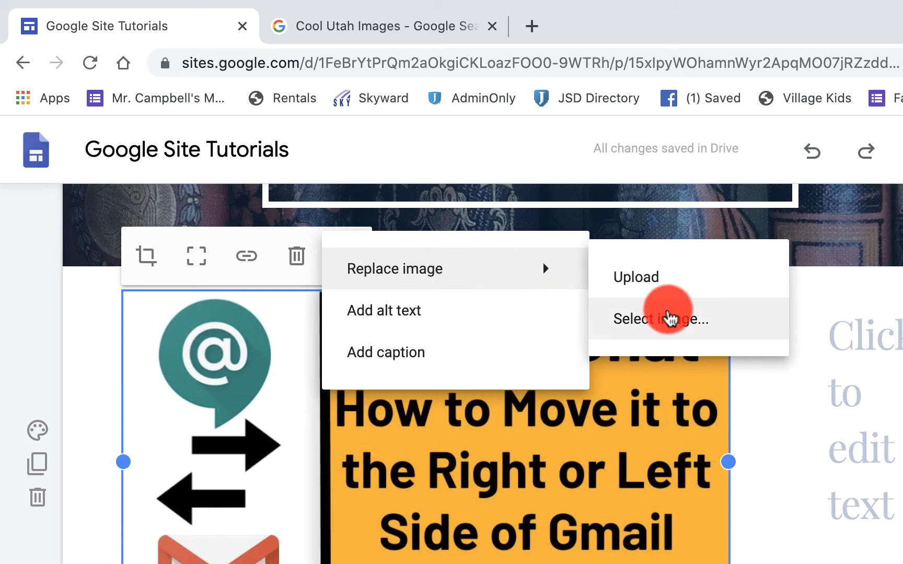
pyautogui.click(384, 310)
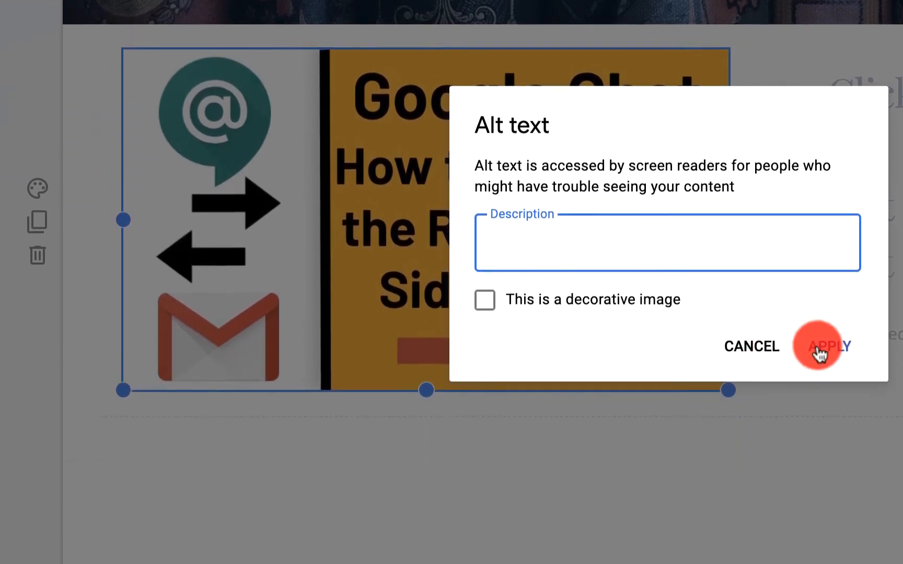
# Step: Mark the image as decorative, apply it, and start a caption reading 'This is a'
pyautogui.click(485, 300)
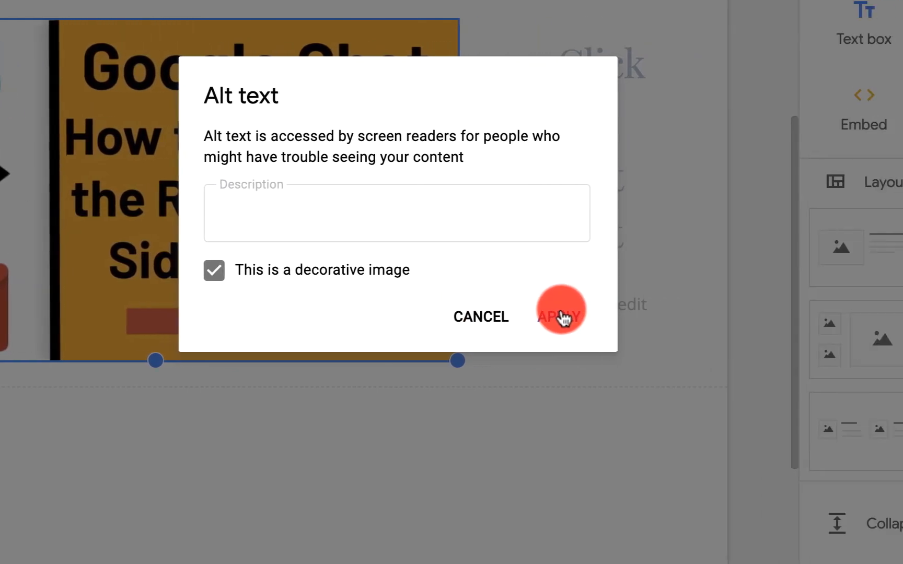
pyautogui.click(562, 315)
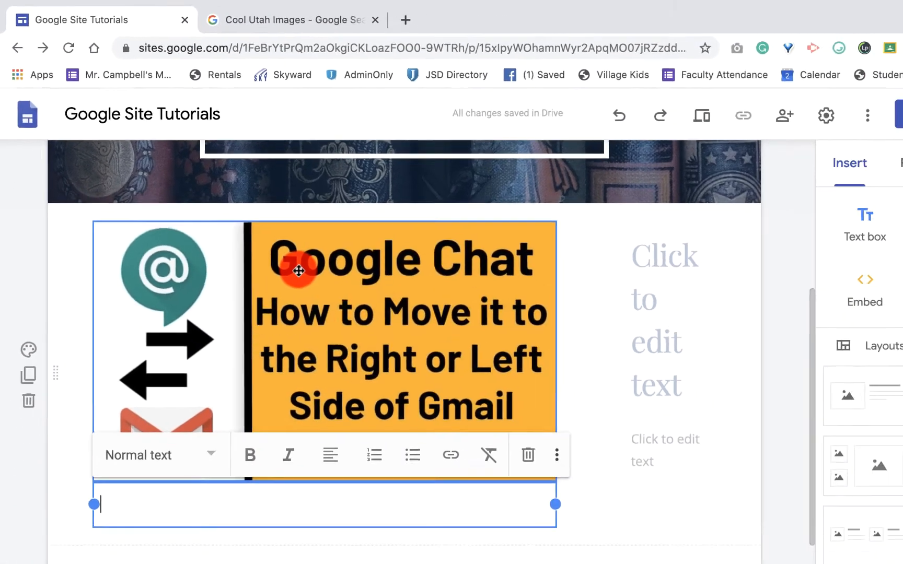
pyautogui.write('This is a')
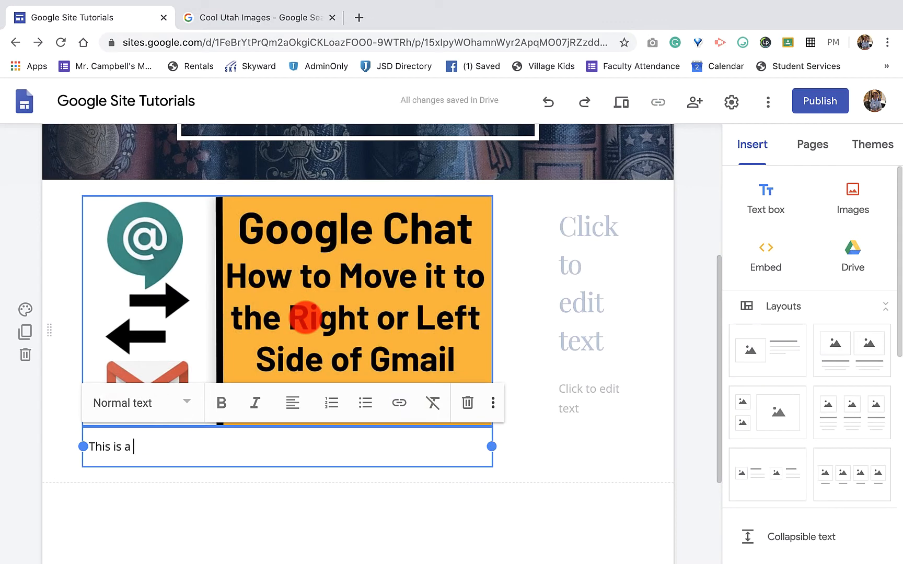
# Step: Finish the caption with 'Caption' and move down to the section below the header
pyautogui.write('Caption')
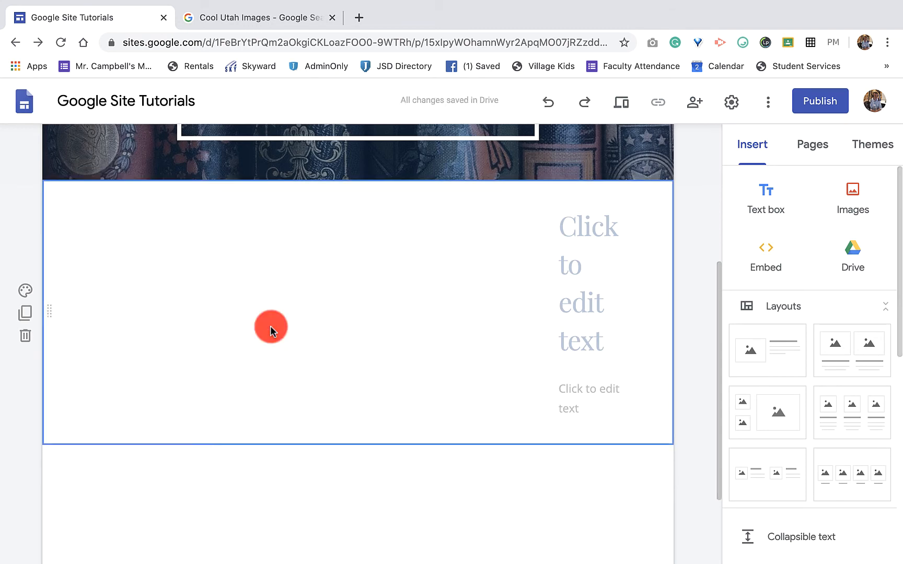
pyautogui.scroll(-3)
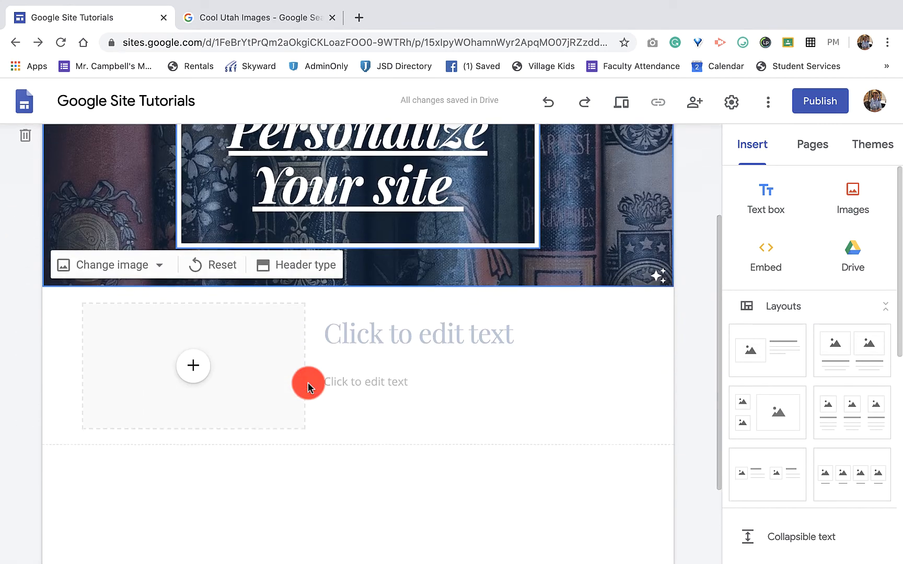
# Step: Copy the starry Utah arch photo's image address from the Cool Utah Images tab
pyautogui.click(853, 195)
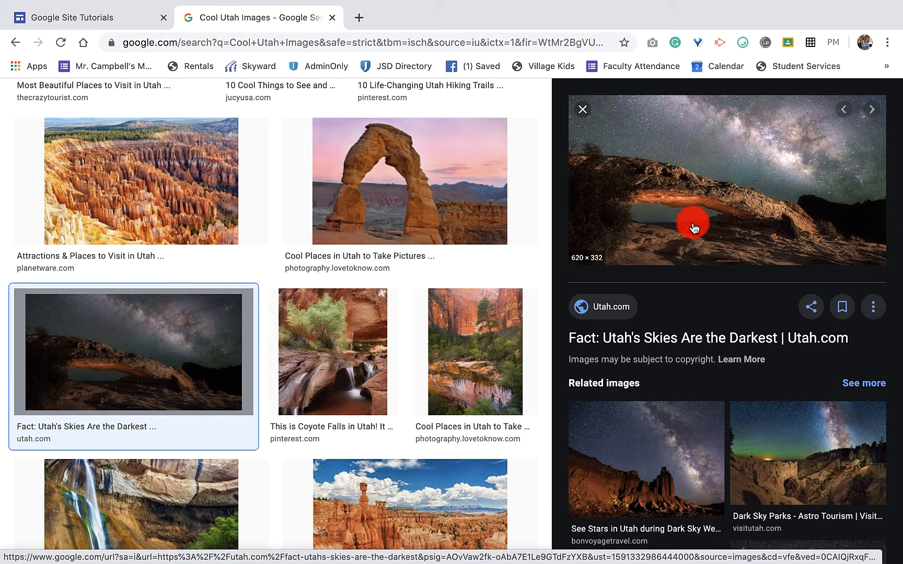
pyautogui.rightClick(693, 224)
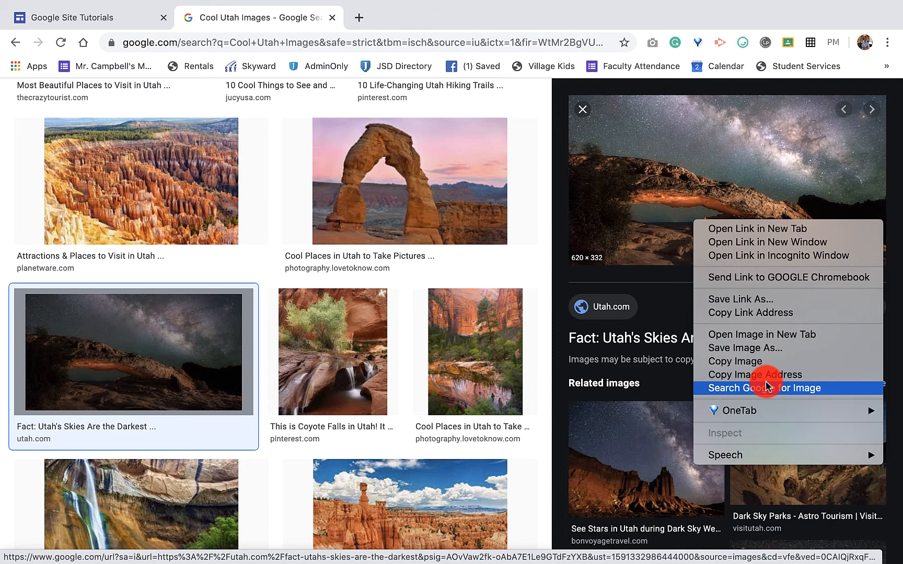
pyautogui.moveTo(774, 376)
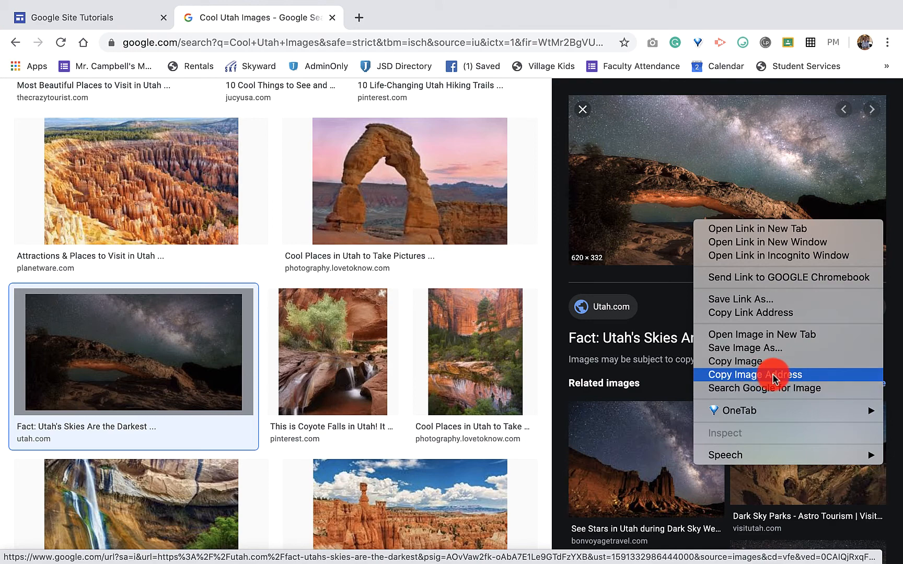
pyautogui.click(754, 375)
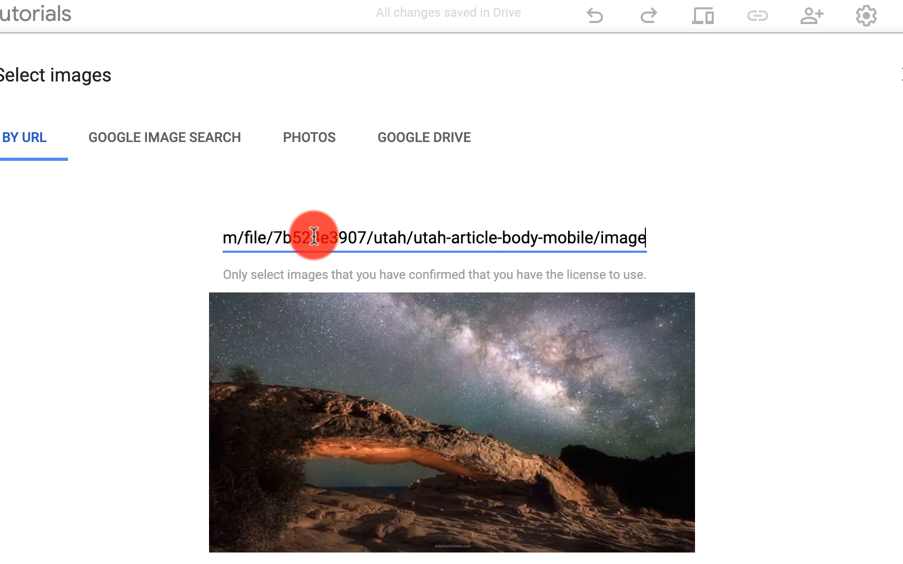
pyautogui.moveTo(488, 404)
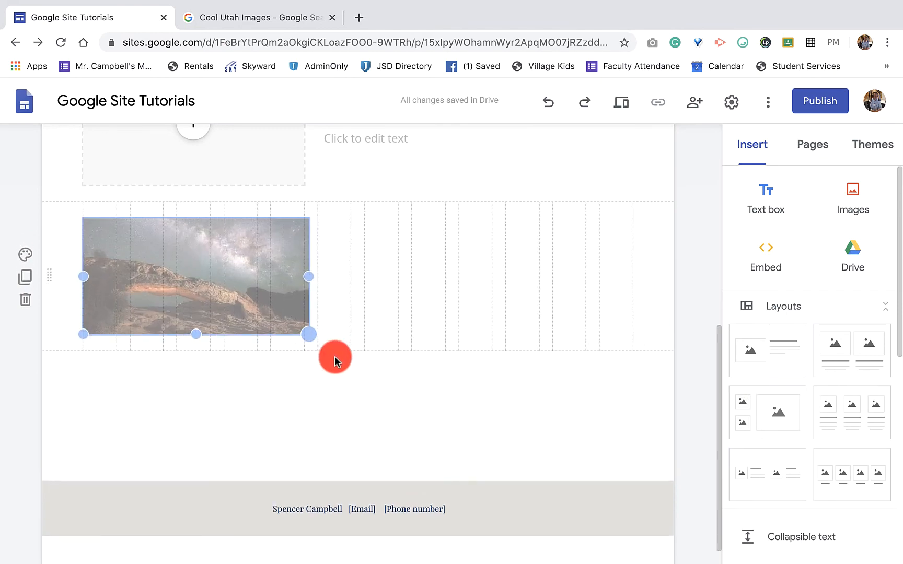
# Step: Enlarge the inserted starry arch photo to about twice its size
pyautogui.moveTo(309, 335); pyautogui.dragTo(468, 449)
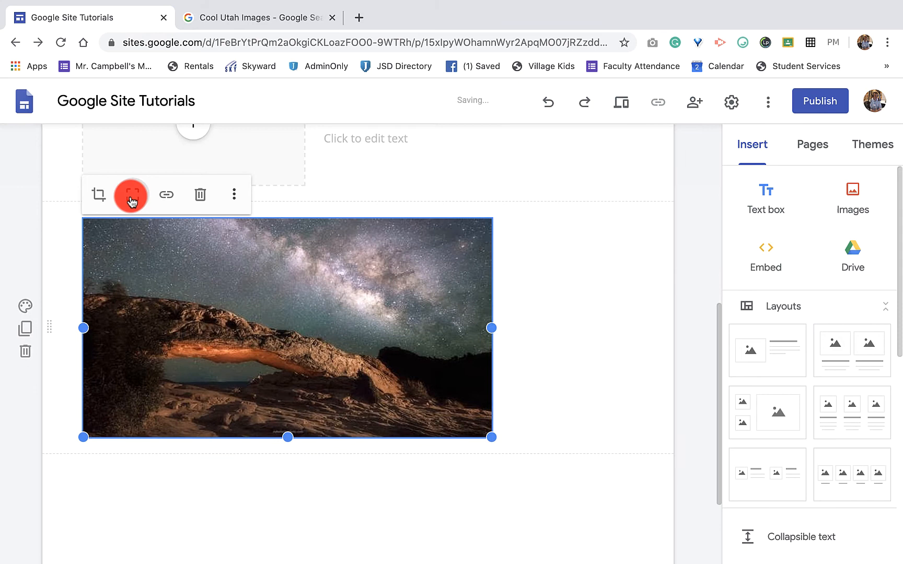
pyautogui.moveTo(485, 345)
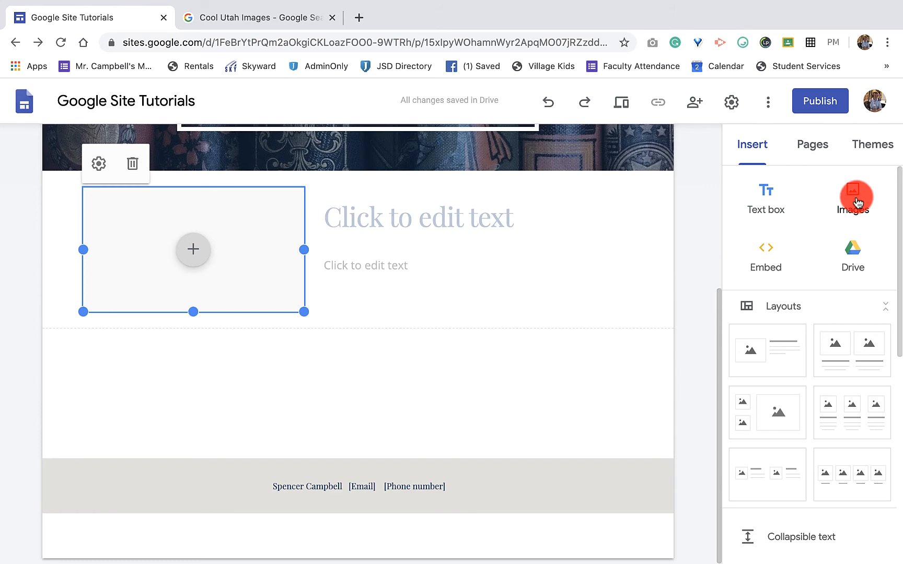
# Step: Start a Google Image Search for 'Cool Utah Pictures' from the Images > Select choices
pyautogui.click(853, 199)
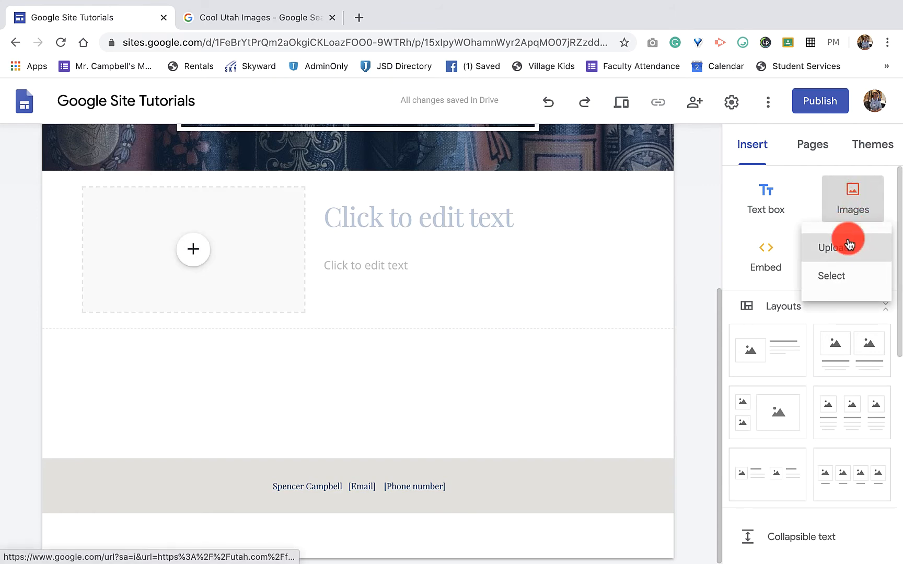
pyautogui.click(832, 276)
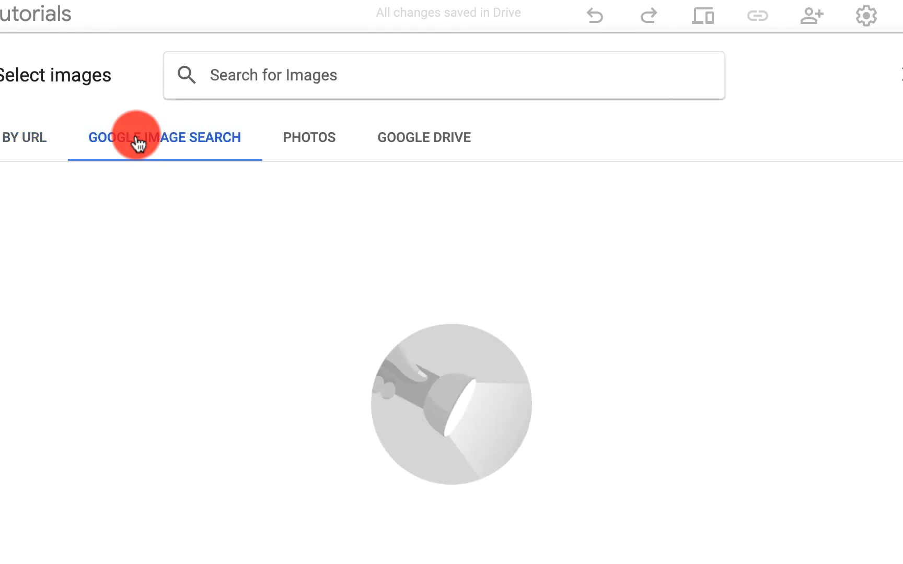
pyautogui.write('Cool Utah Pictures')
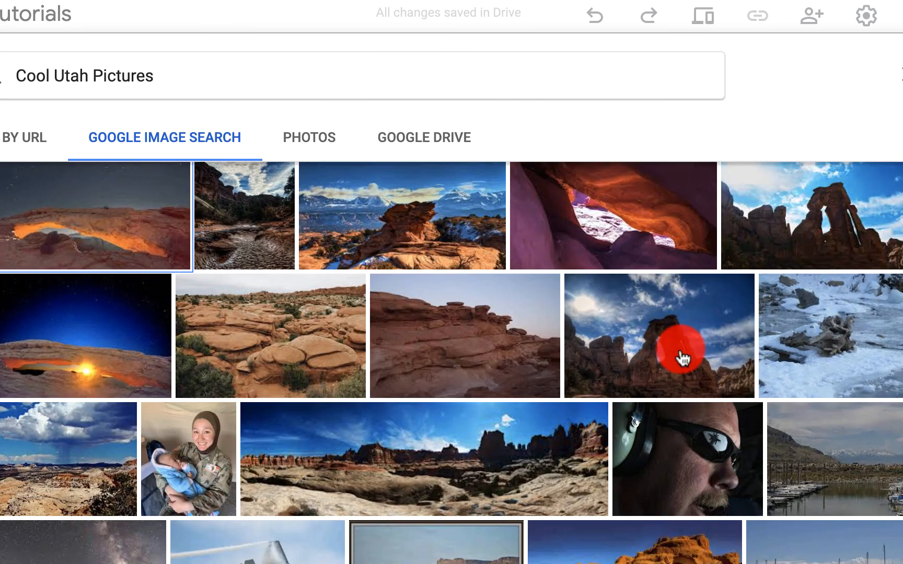
# Step: Pick the red-orange slot canyon photo from the Utah search results
pyautogui.scroll(-3)
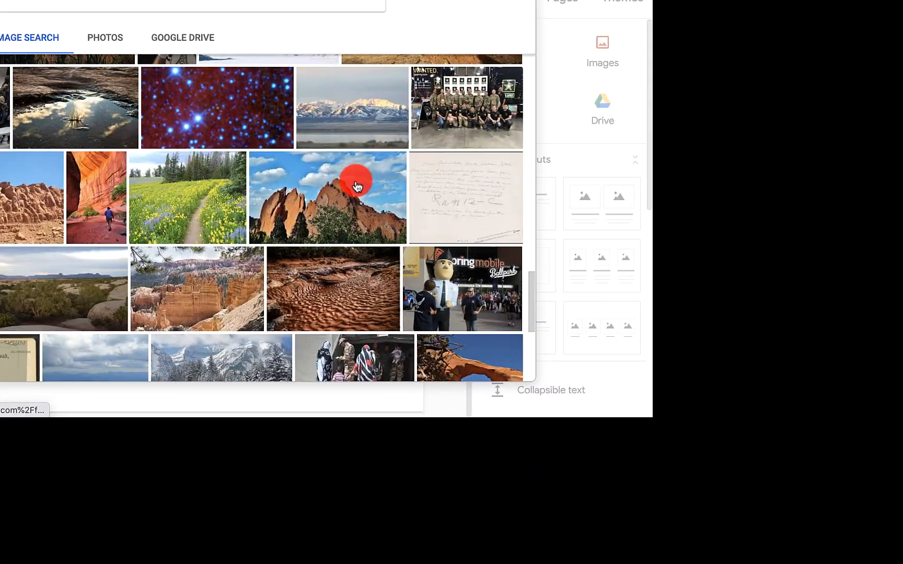
pyautogui.scroll(-3)
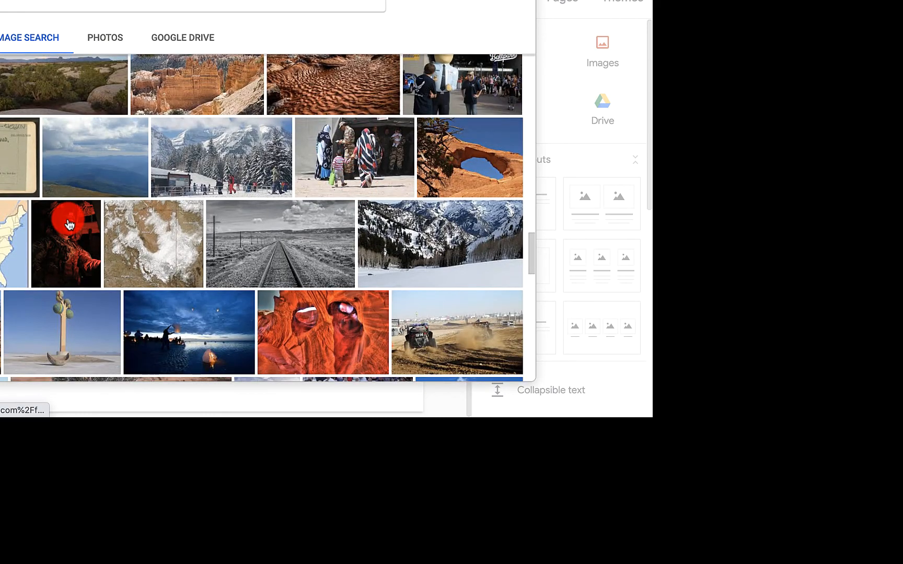
pyautogui.scroll(-3)
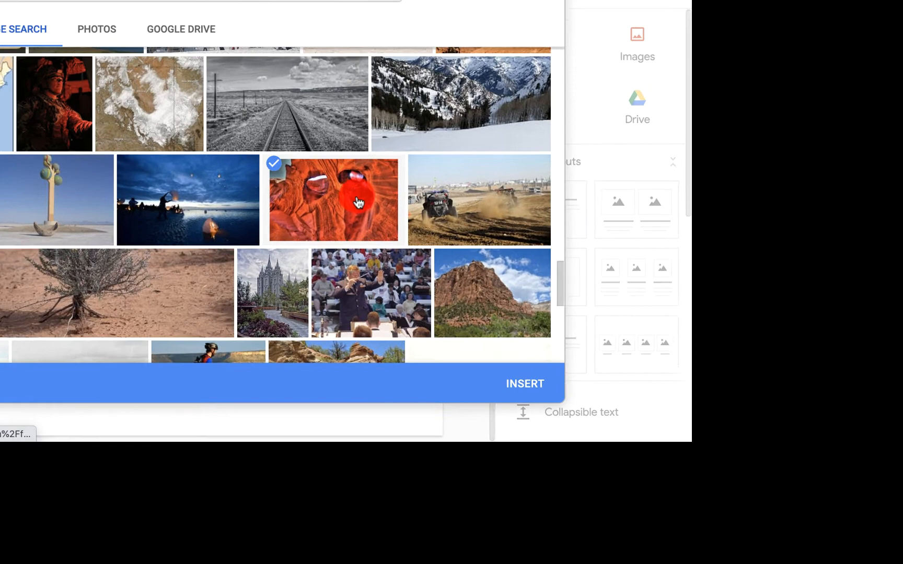
pyautogui.click(525, 384)
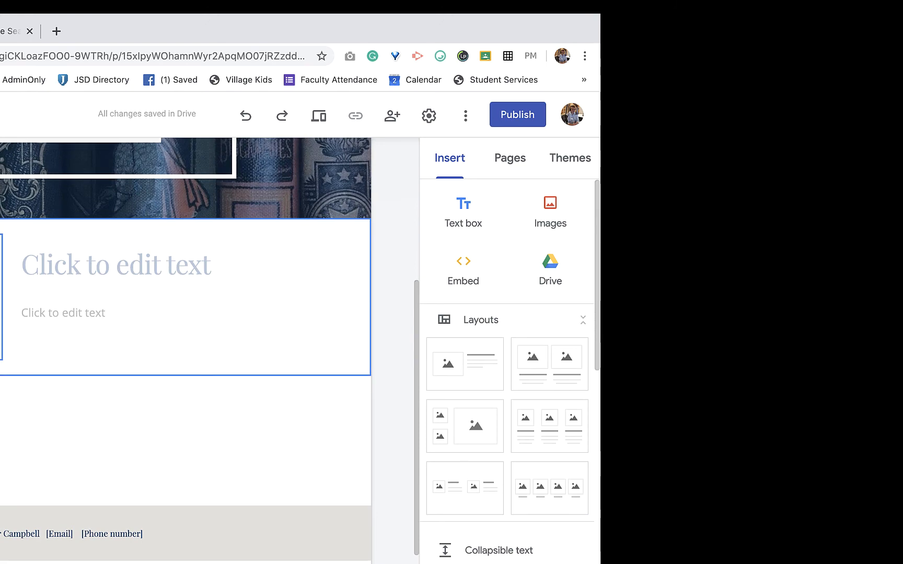
# Step: Reopen Select Image, browse the Photos library, then switch to the Google Drive folder list
pyautogui.click(550, 202)
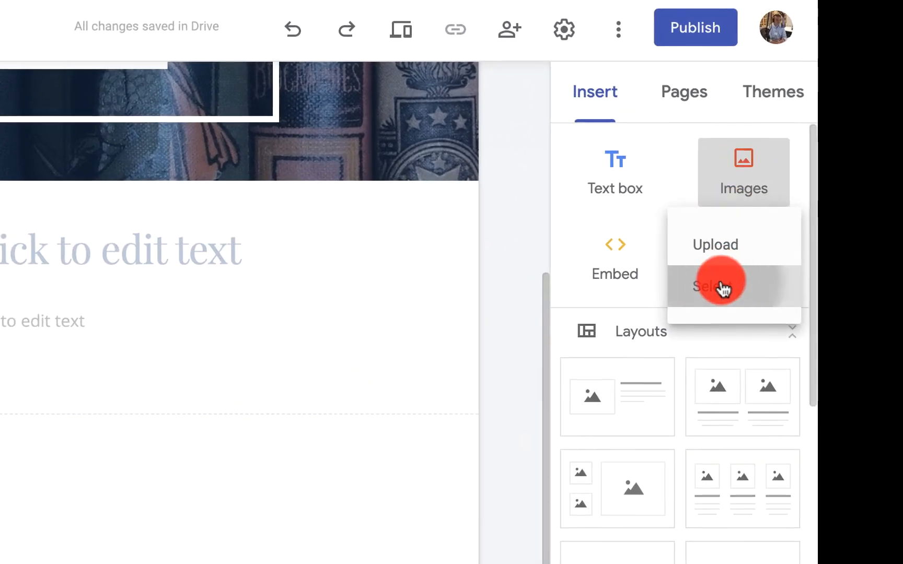
pyautogui.click(718, 283)
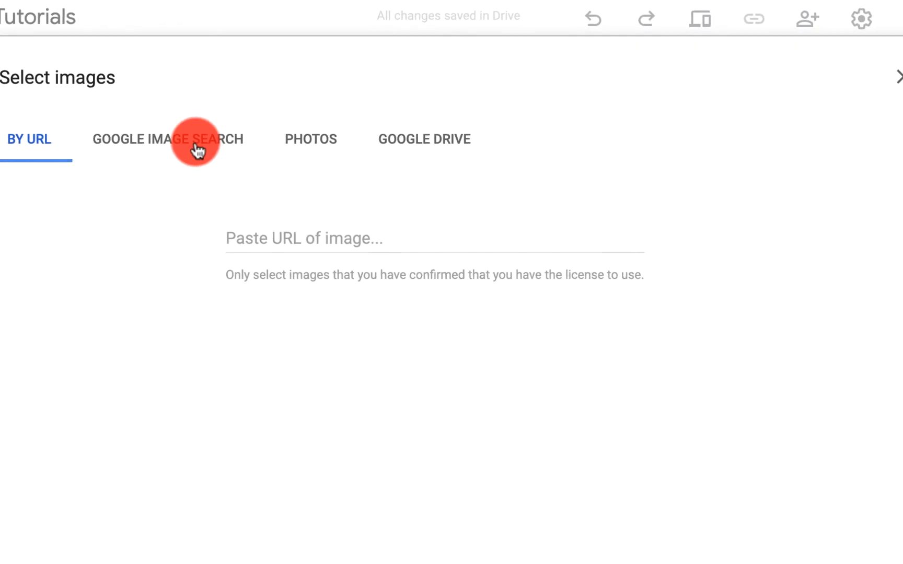
pyautogui.click(309, 139)
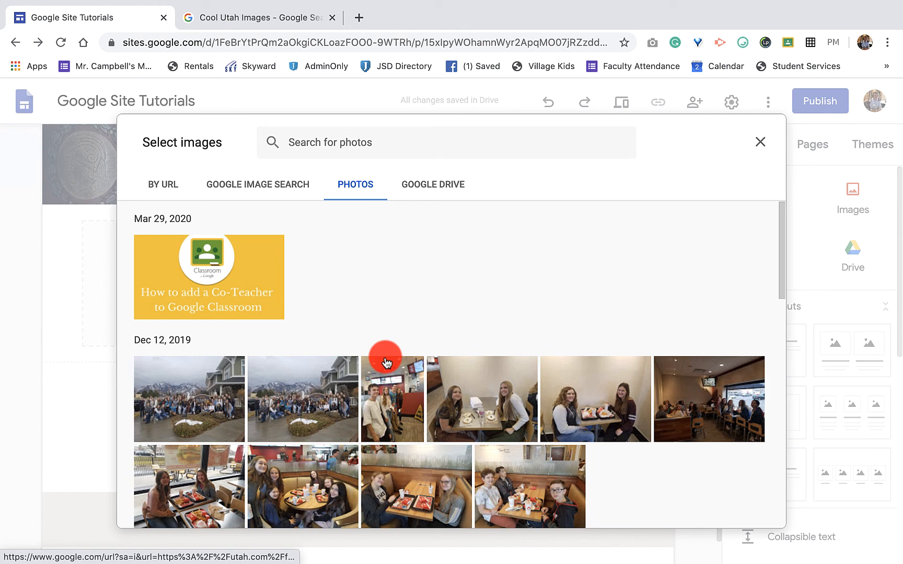
pyautogui.scroll(-3)
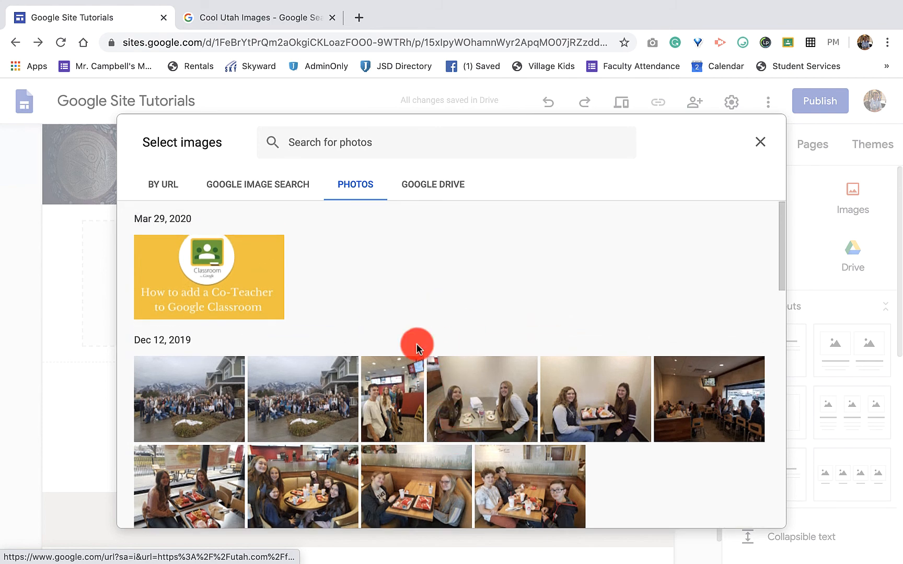
pyautogui.click(433, 185)
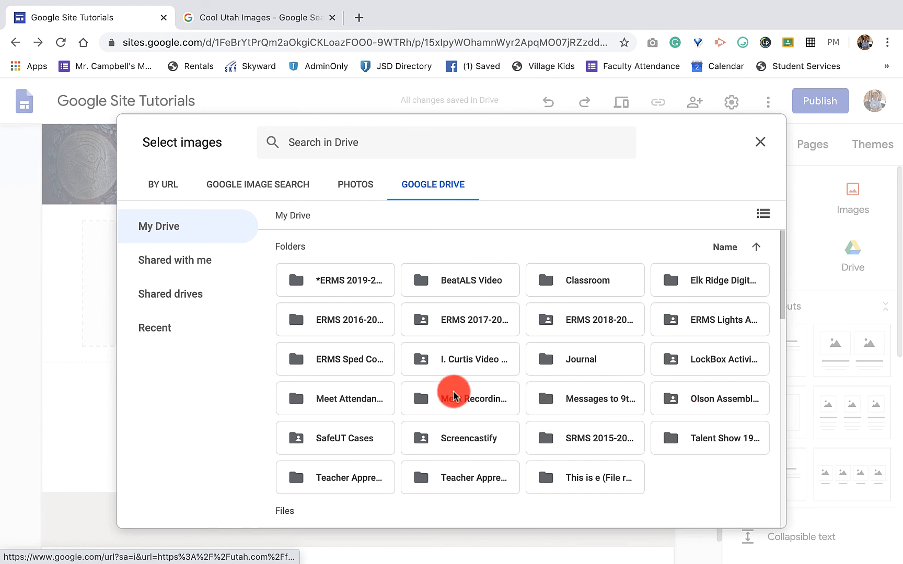
pyautogui.moveTo(326, 307)
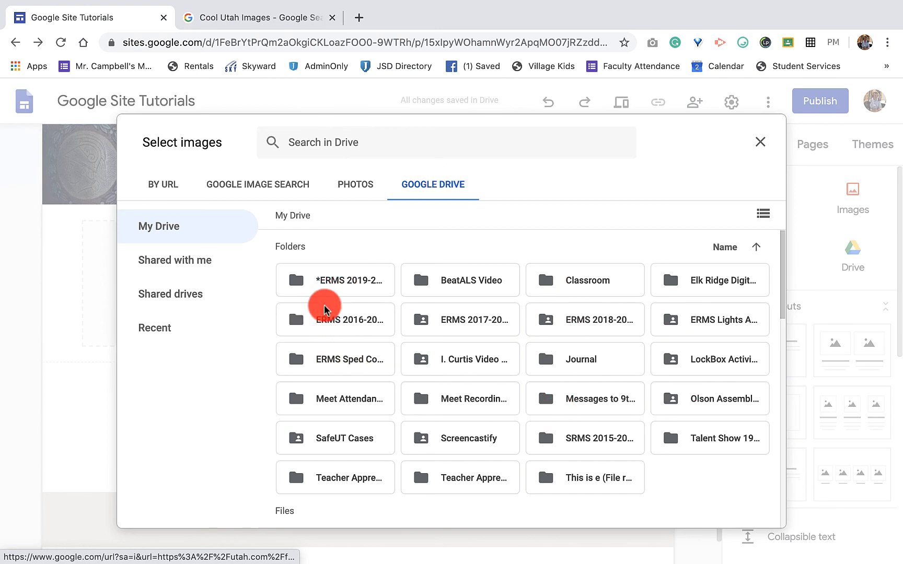
pyautogui.moveTo(643, 442)
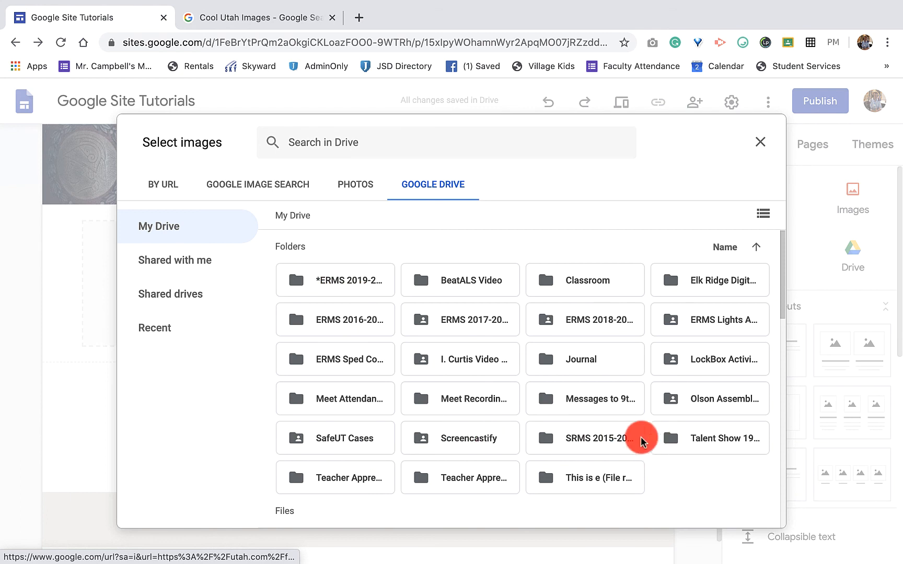
pyautogui.moveTo(328, 284)
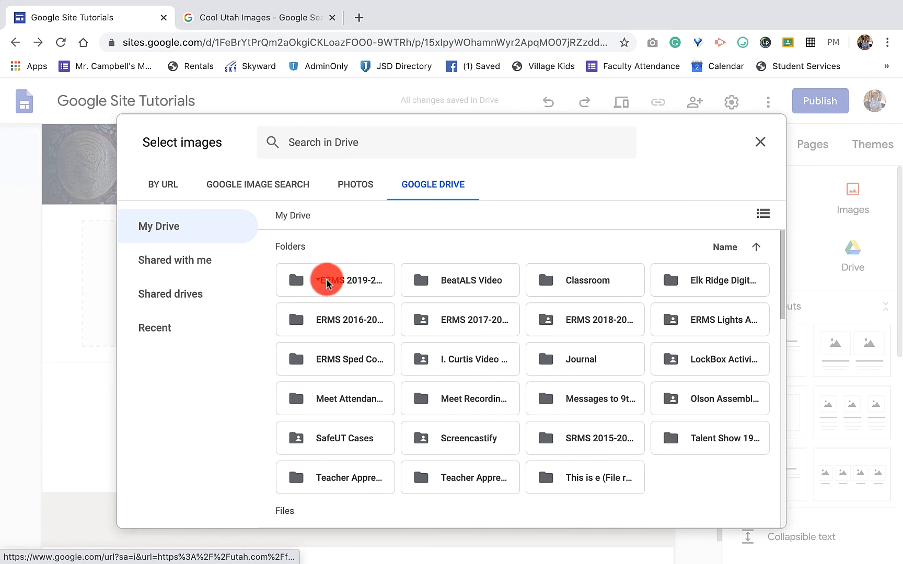